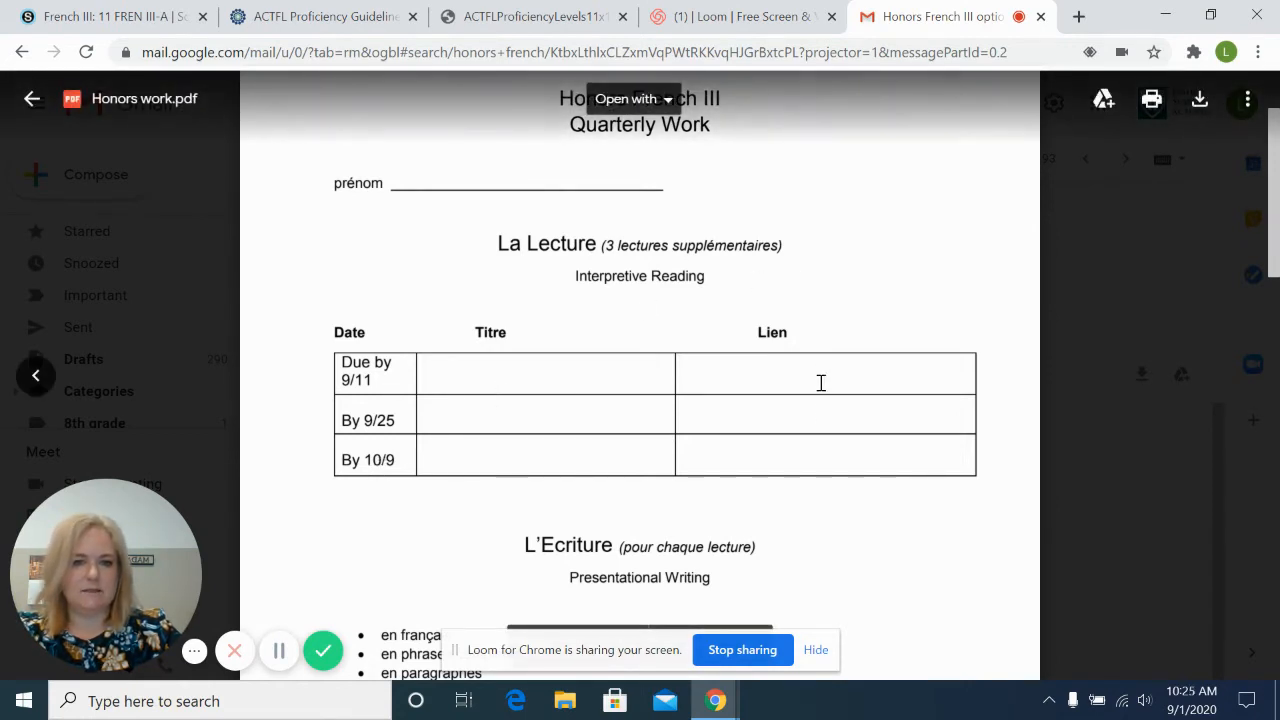
pyautogui.scroll(-3)
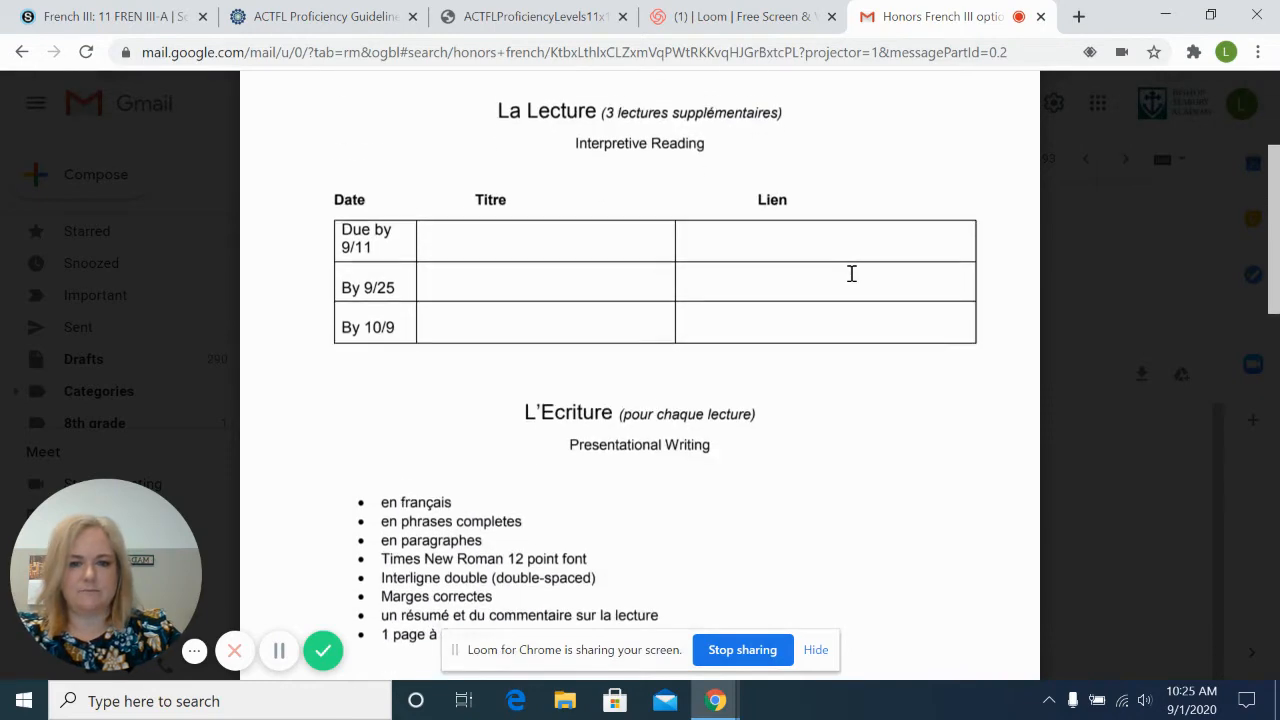
pyautogui.scroll(-3)
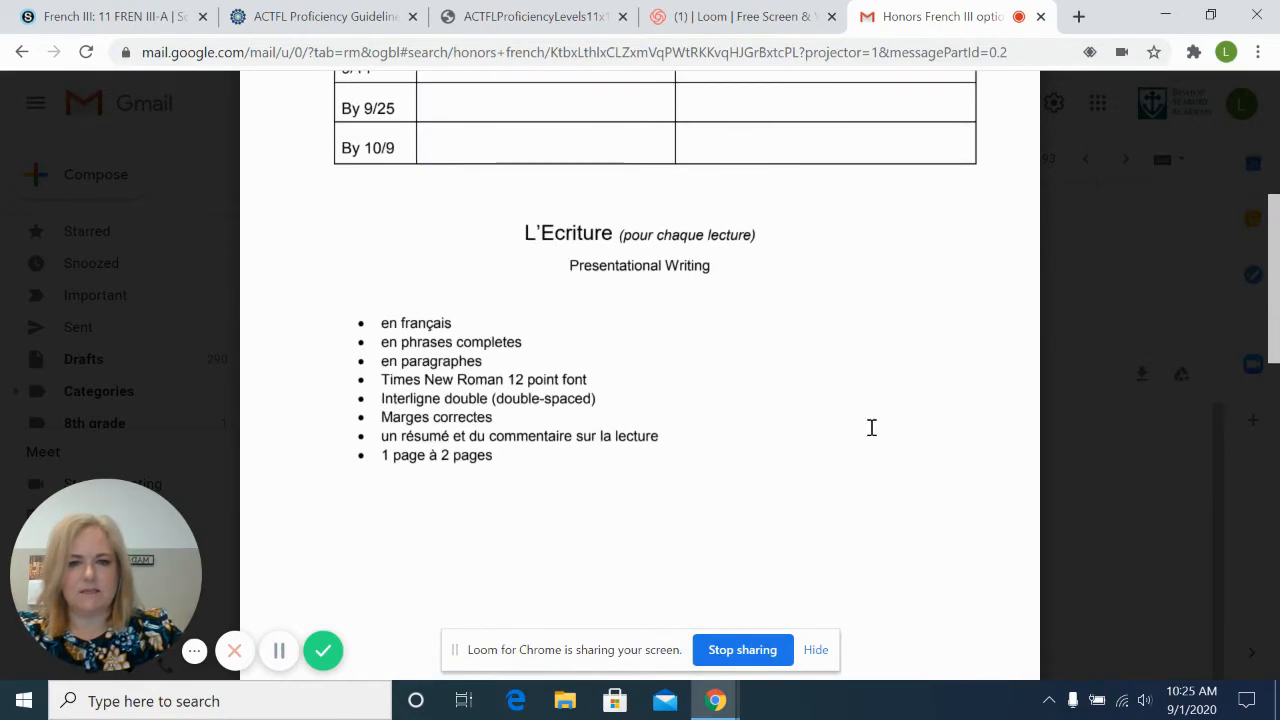
pyautogui.moveTo(752, 360)
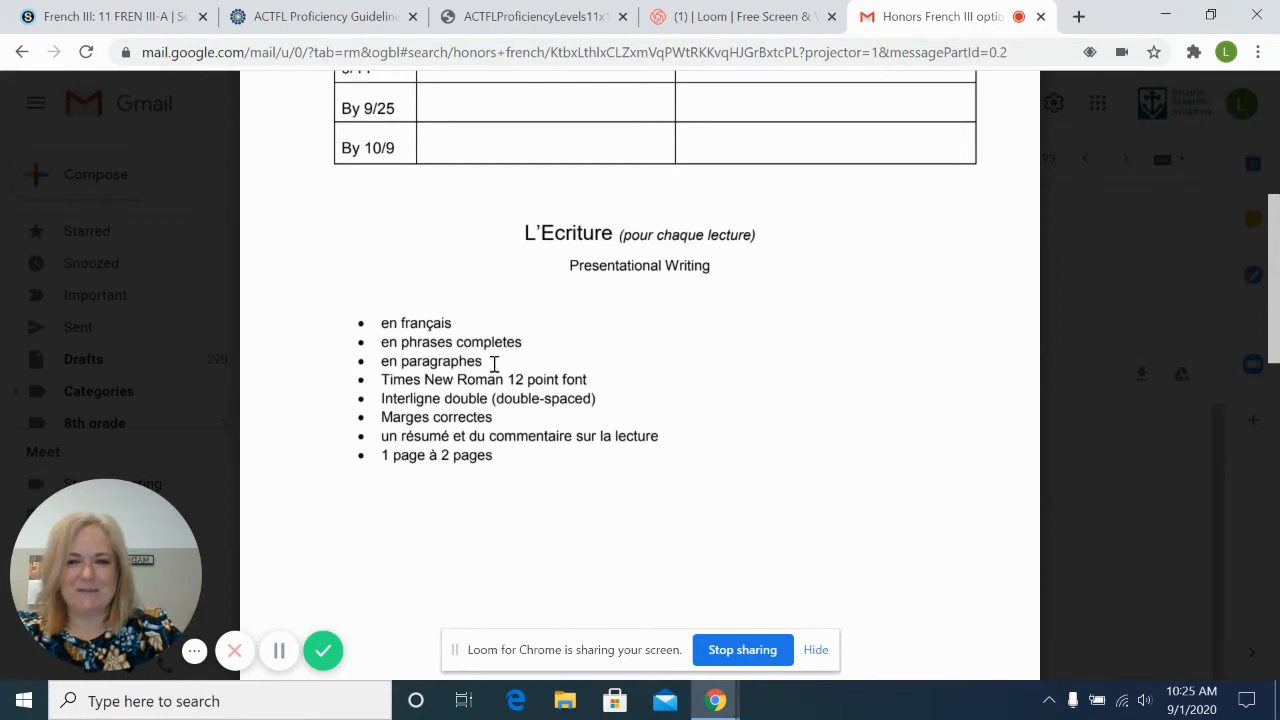
pyautogui.moveTo(404, 452)
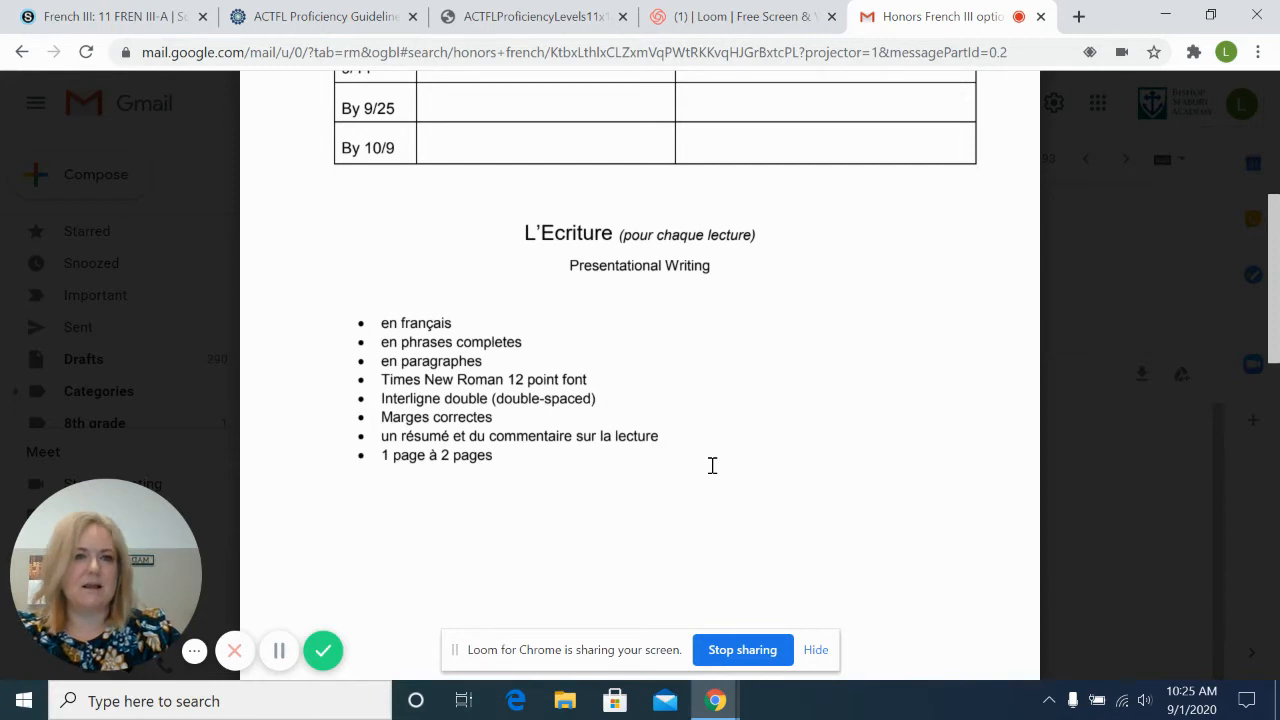
pyautogui.scroll(-3)
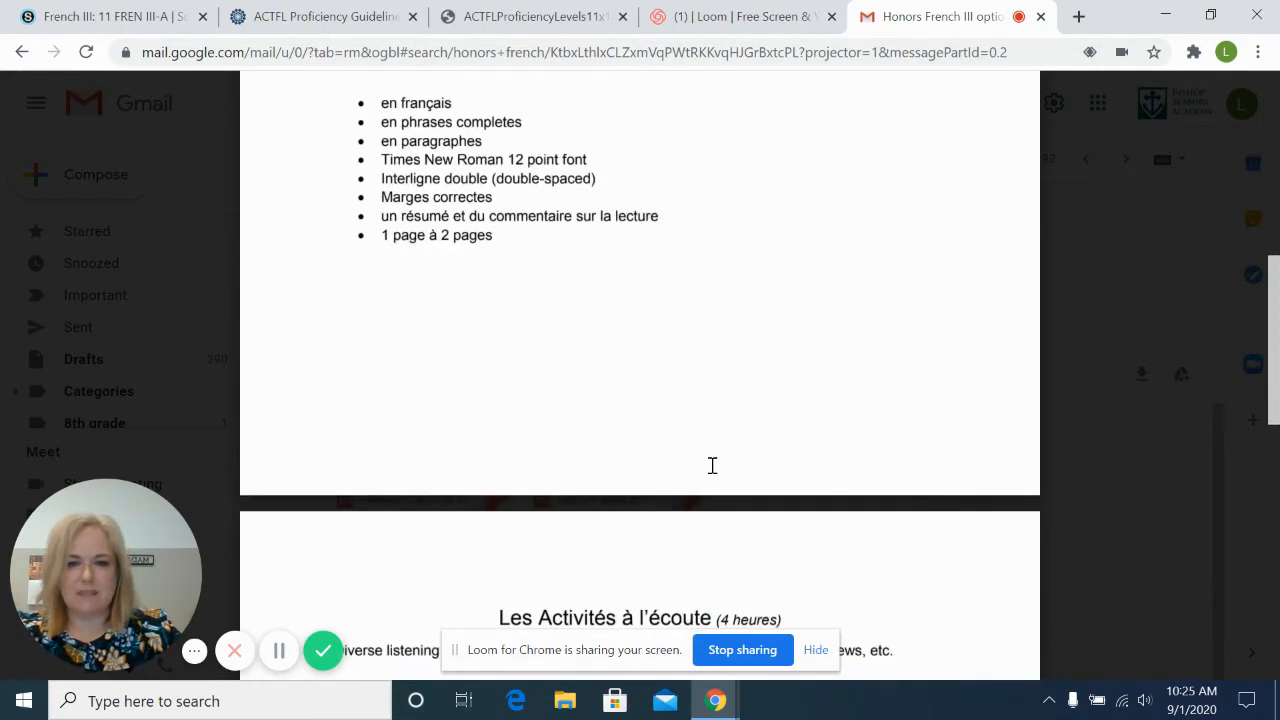
pyautogui.scroll(-3)
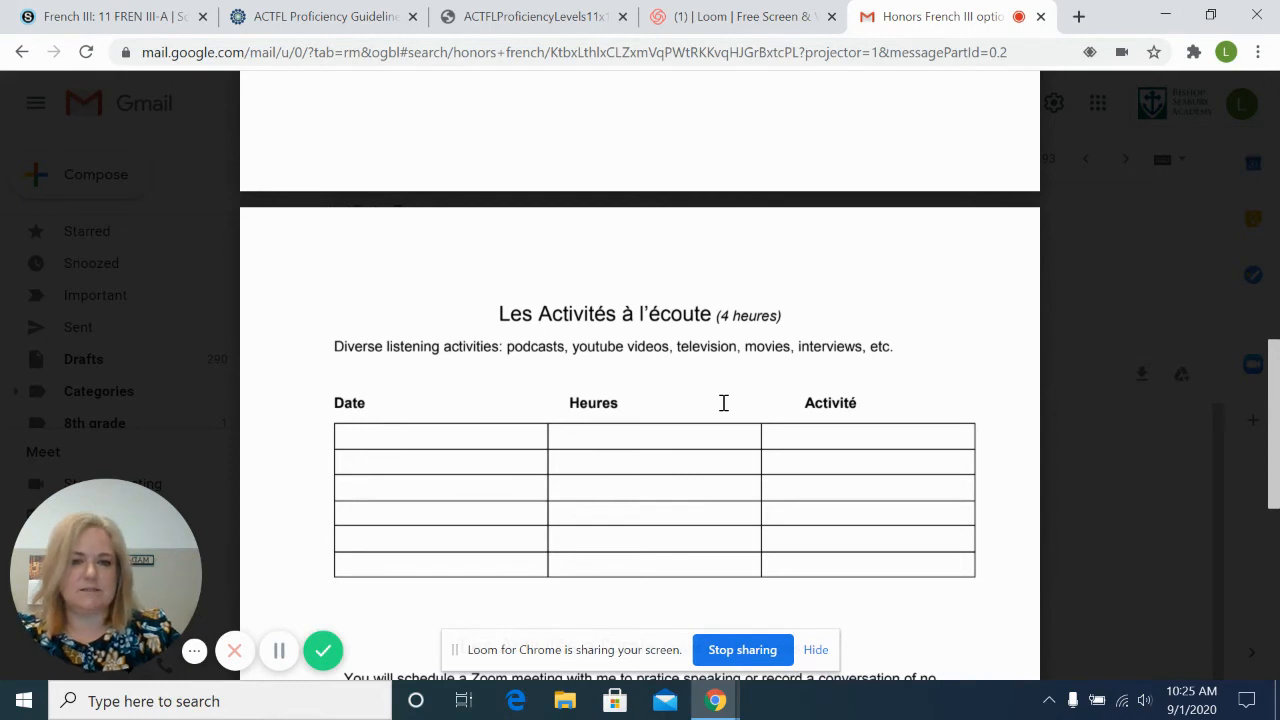
pyautogui.moveTo(732, 372)
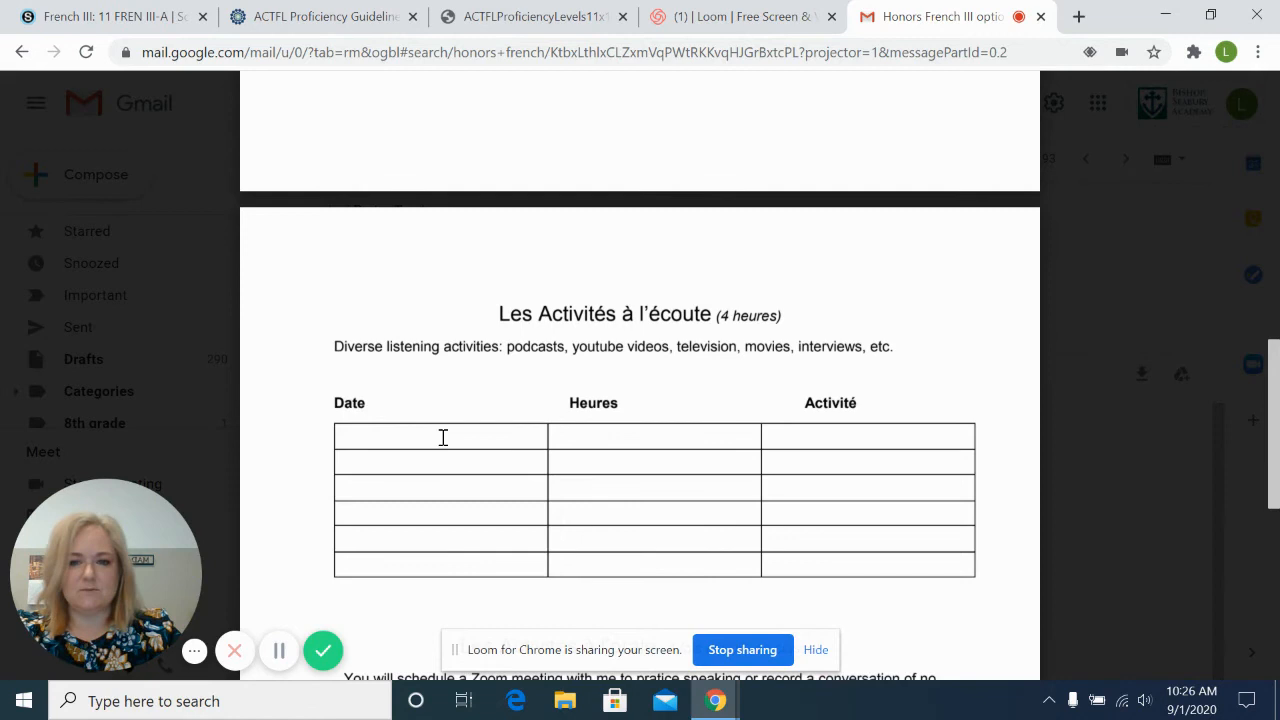
pyautogui.moveTo(632, 446)
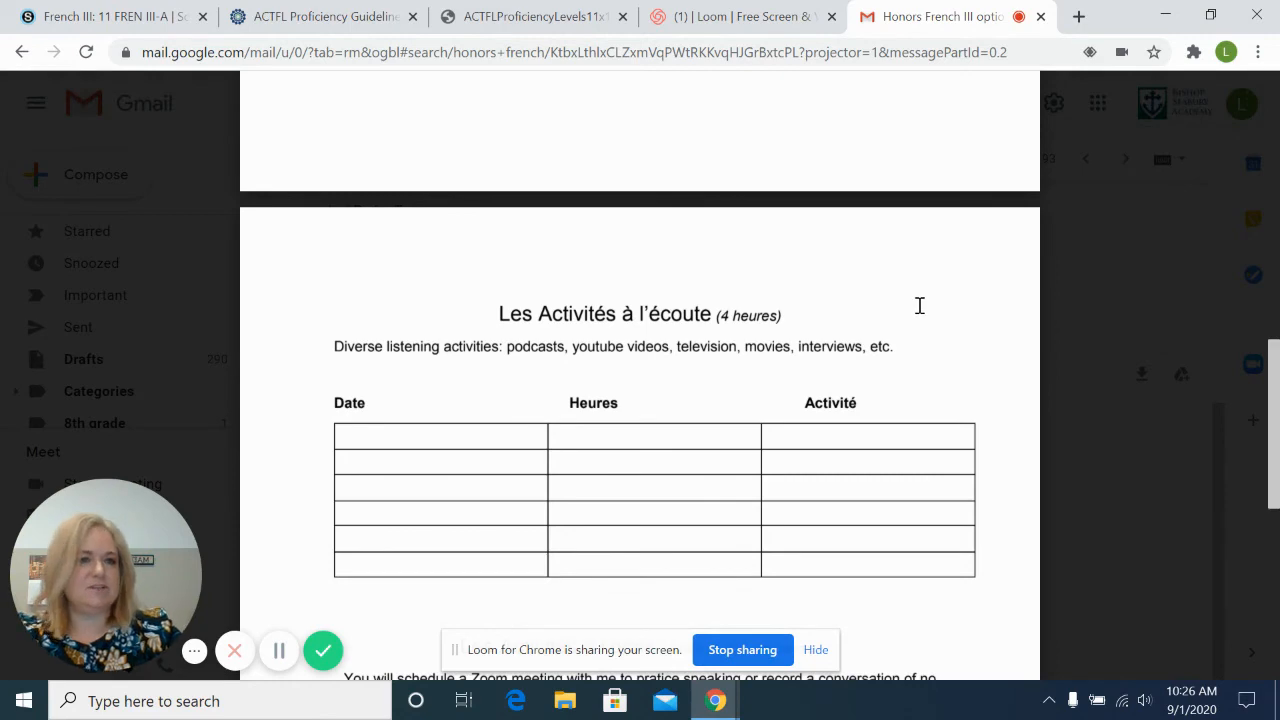
pyautogui.scroll(-3)
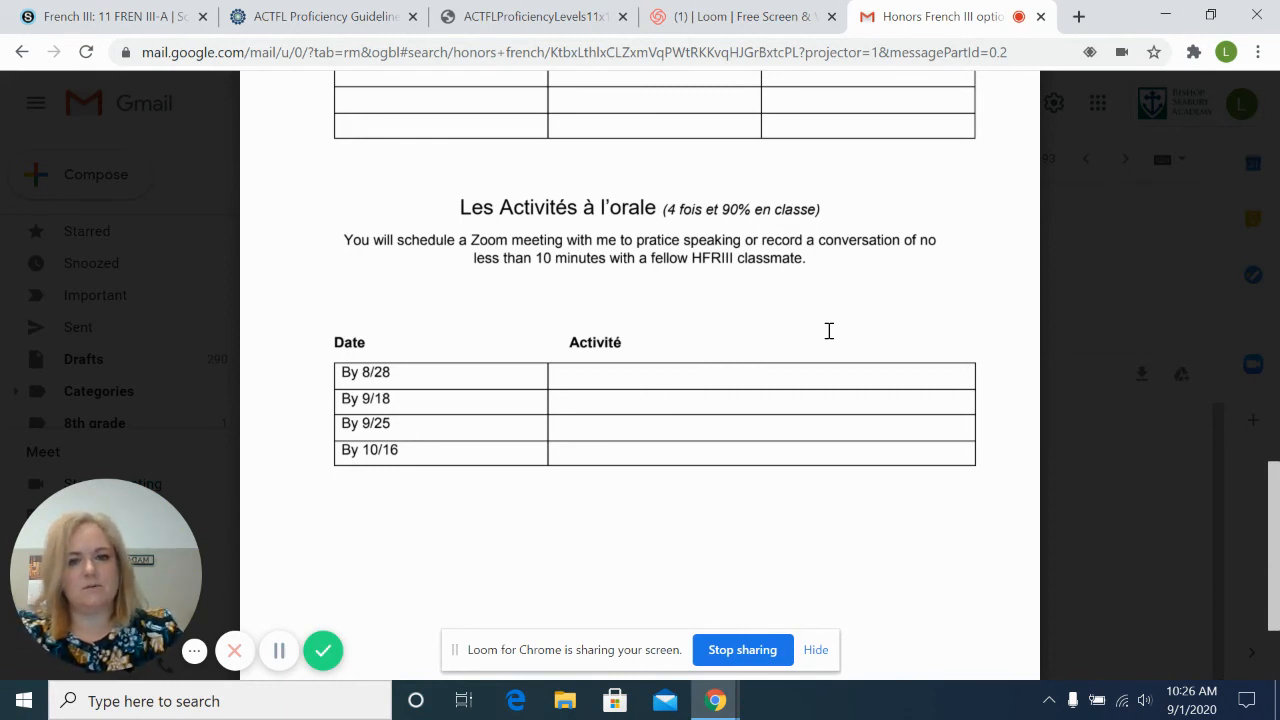
pyautogui.moveTo(628, 328)
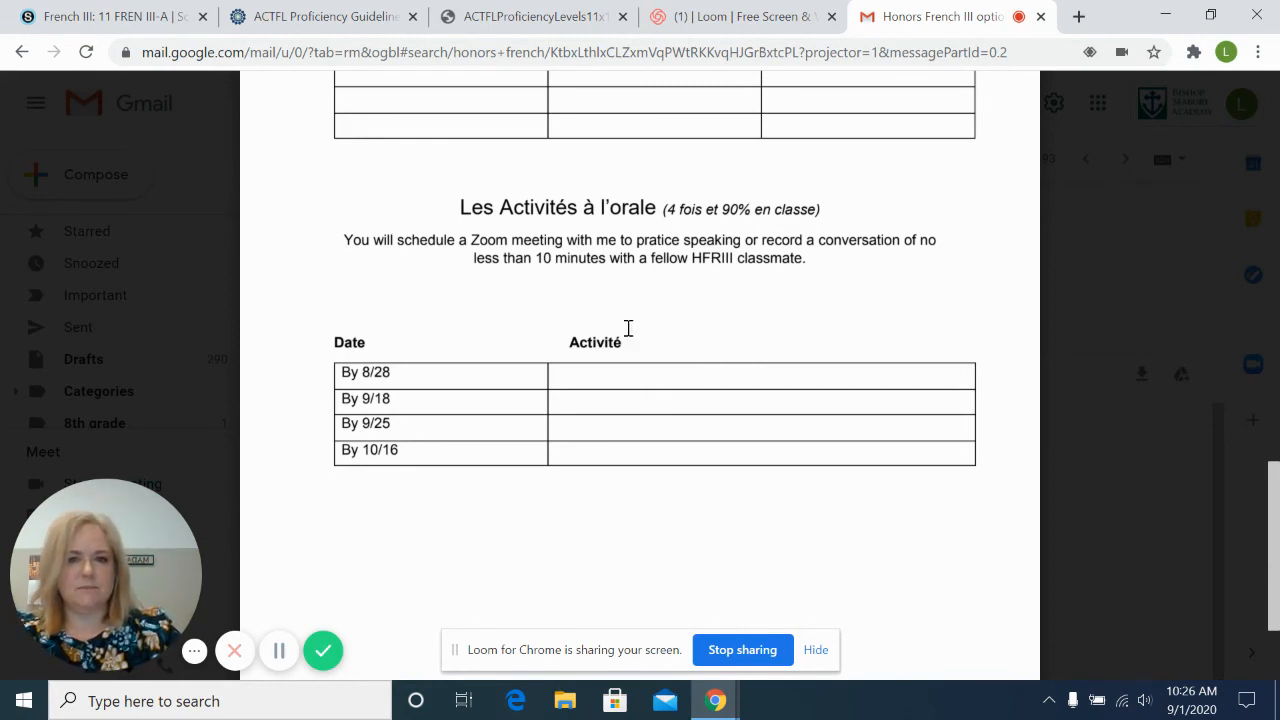